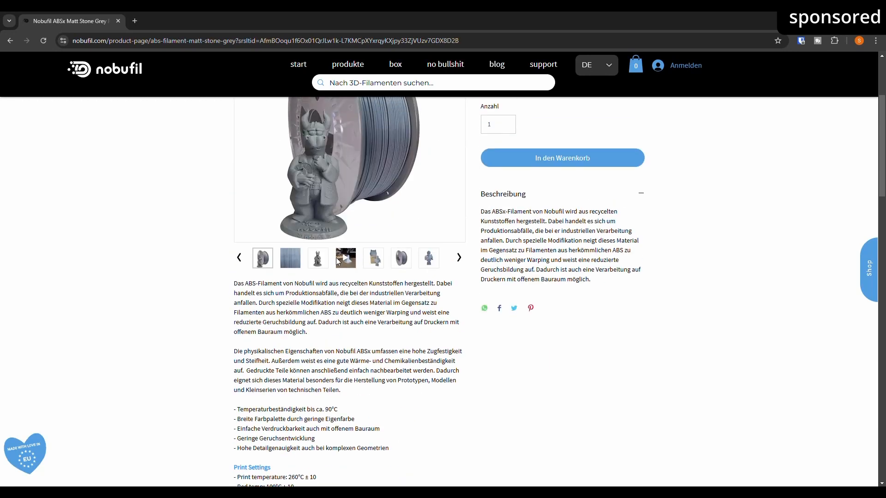
# - Skip ahead in the YouTube input shaper graph tutorial by dragging its progress bar
pyautogui.scroll(3)
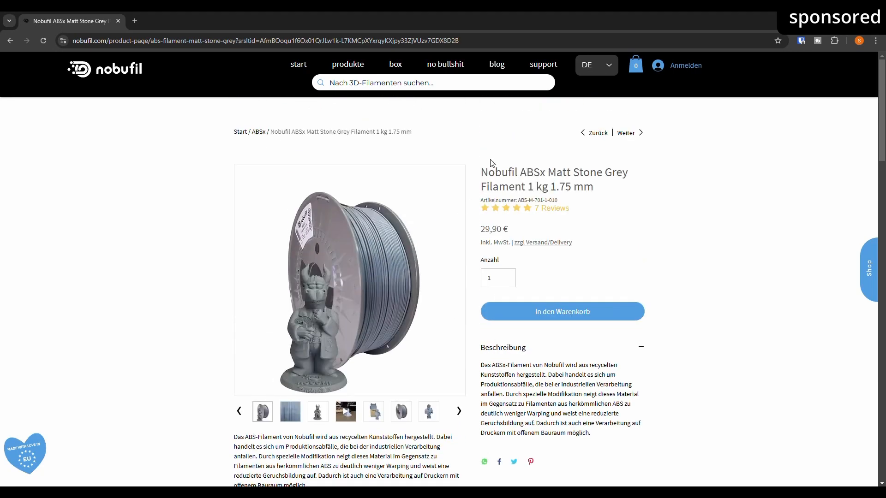
pyautogui.moveTo(458, 70)
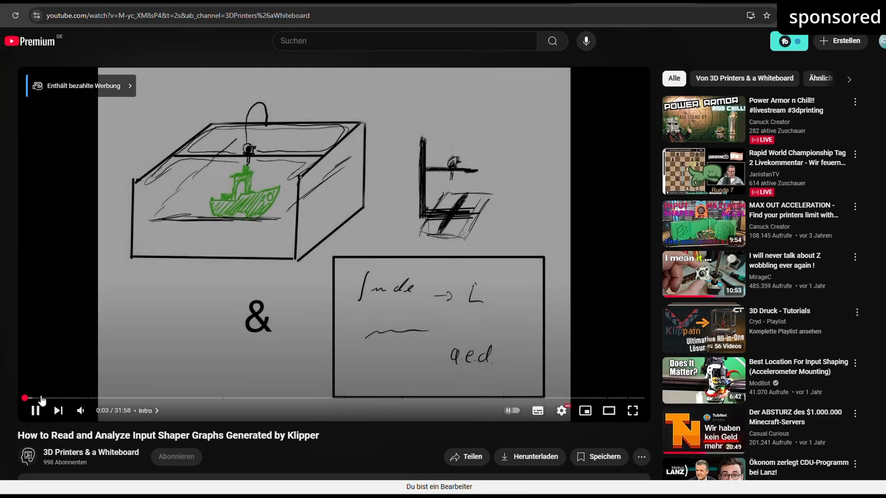
pyautogui.moveTo(25, 398); pyautogui.dragTo(178, 398)
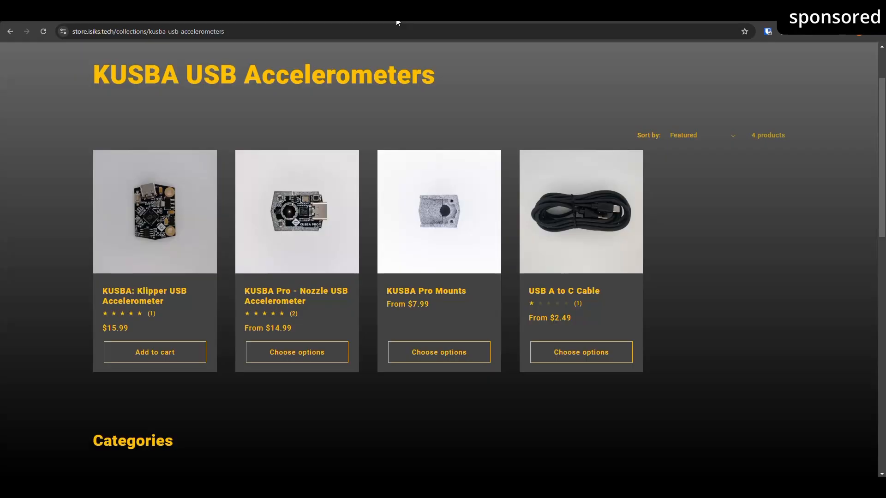
# - Follow the link from the KUSBA collection to the GitHub v2 firmware guide
pyautogui.click(154, 211)
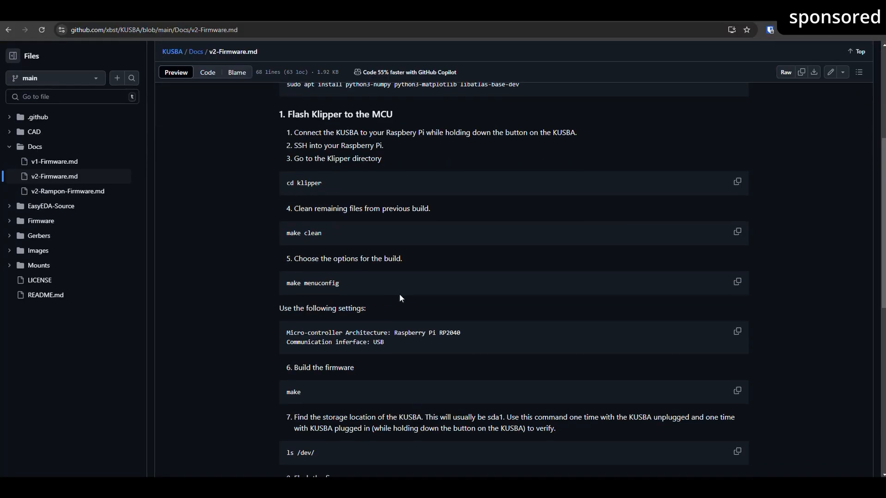
# - Scroll through the KUSBA firmware flashing guide on GitHub
pyautogui.scroll(-3)
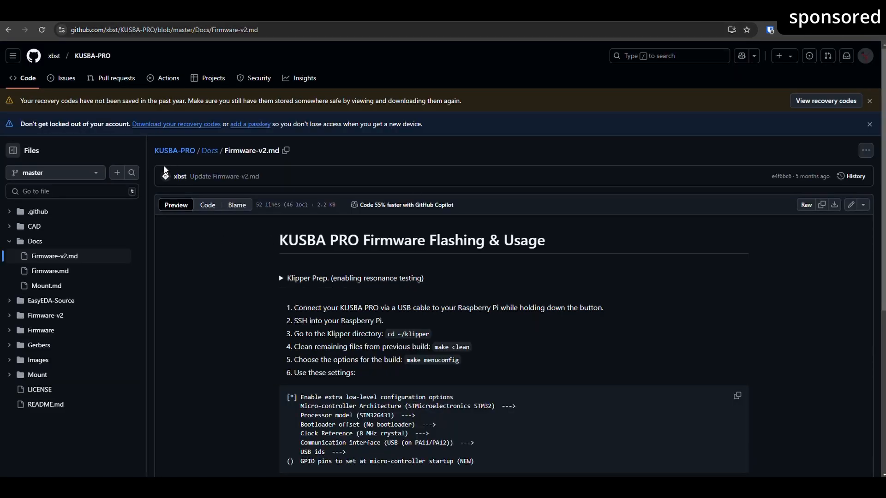
pyautogui.scroll(-3)
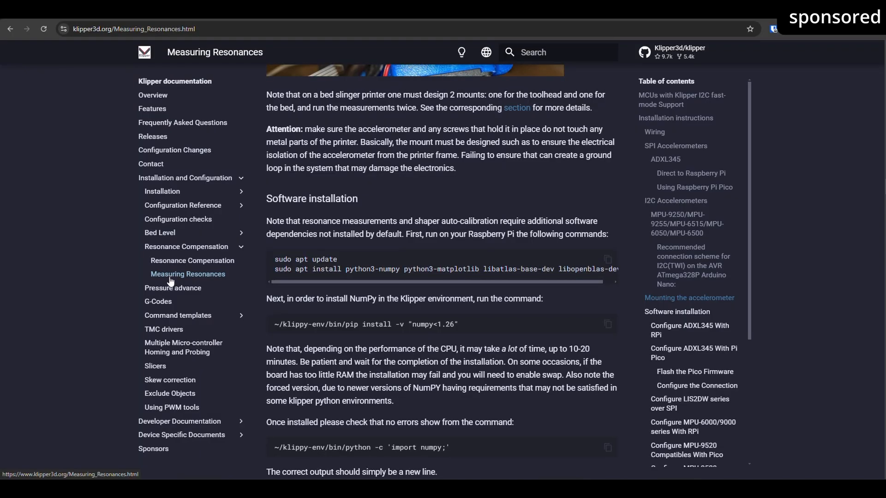
# - Scroll Measuring Resonances down to the Configure ADXL345 section
pyautogui.scroll(-3)
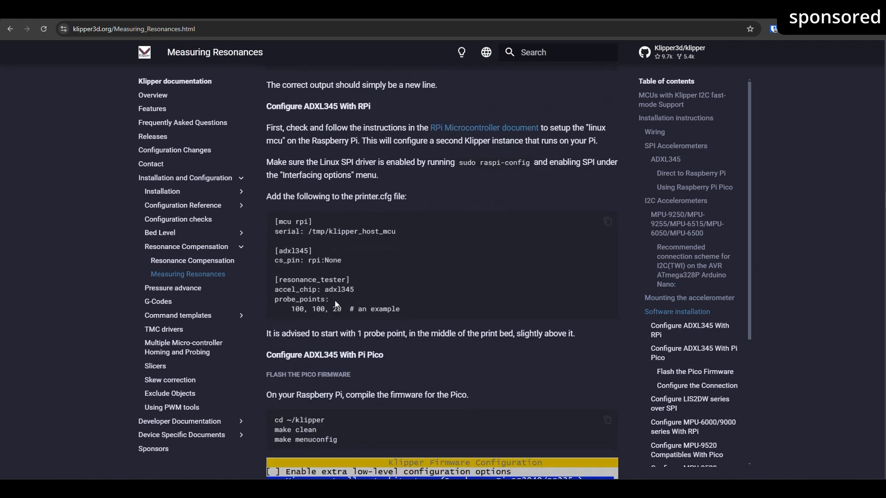
pyautogui.scroll(-3)
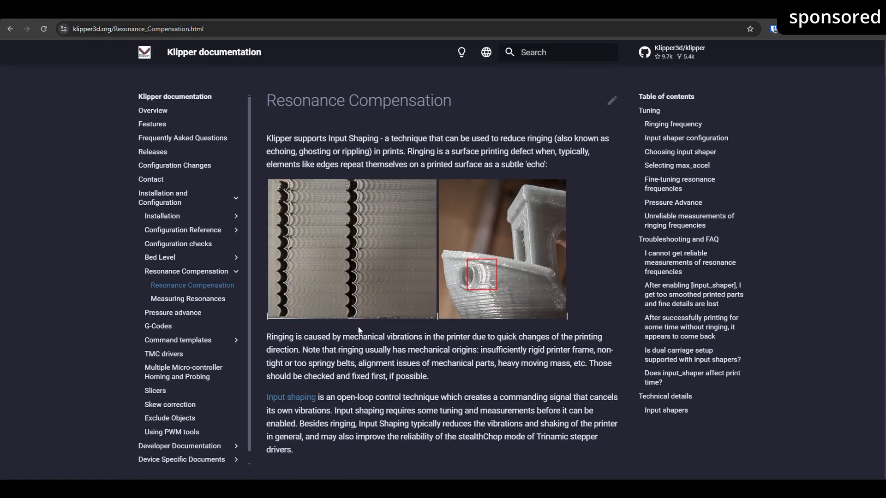
pyautogui.scroll(-3)
pyautogui.write('shake')
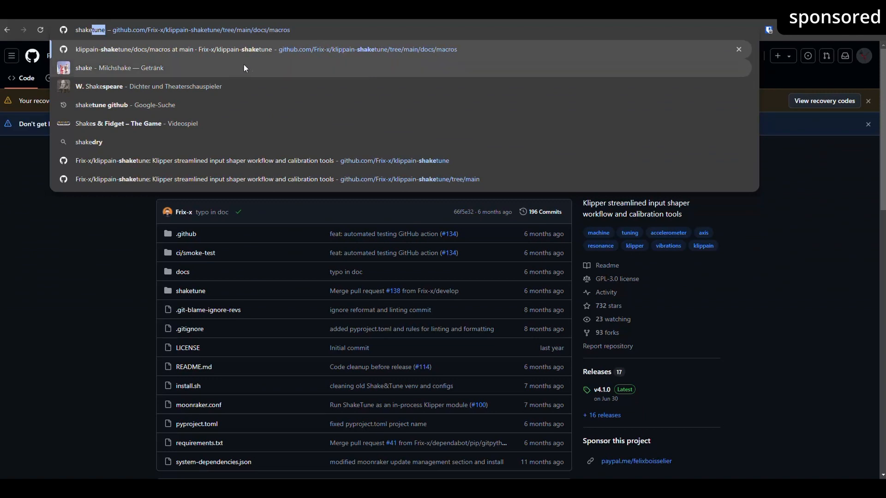
pyautogui.moveTo(221, 50)
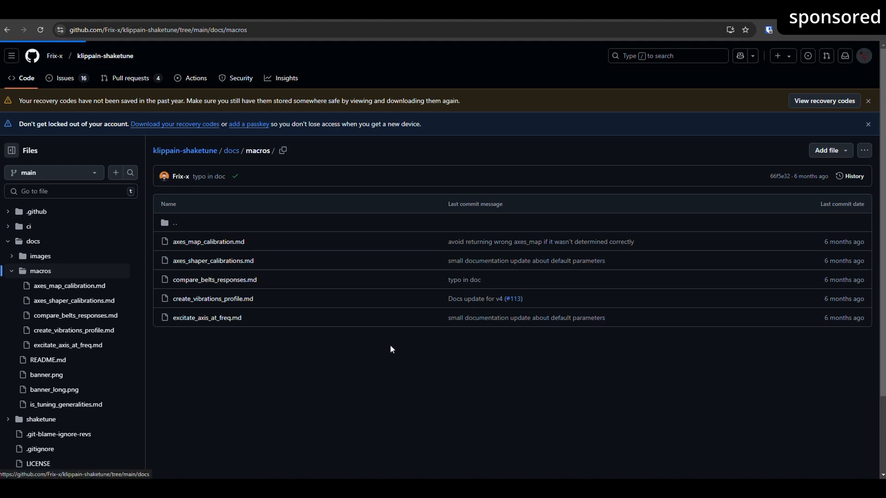
# - Return to the klippain-shaketune repo and scroll to its [shaketune] installation block
pyautogui.click(106, 55)
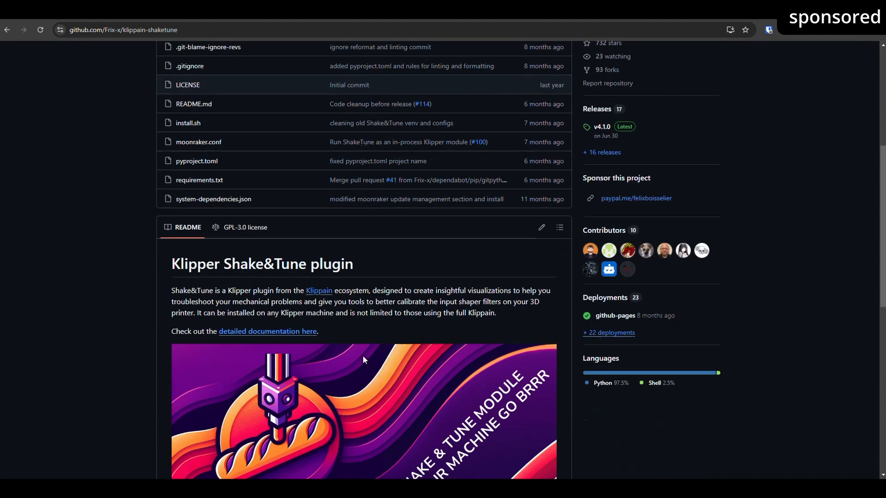
pyautogui.scroll(-3)
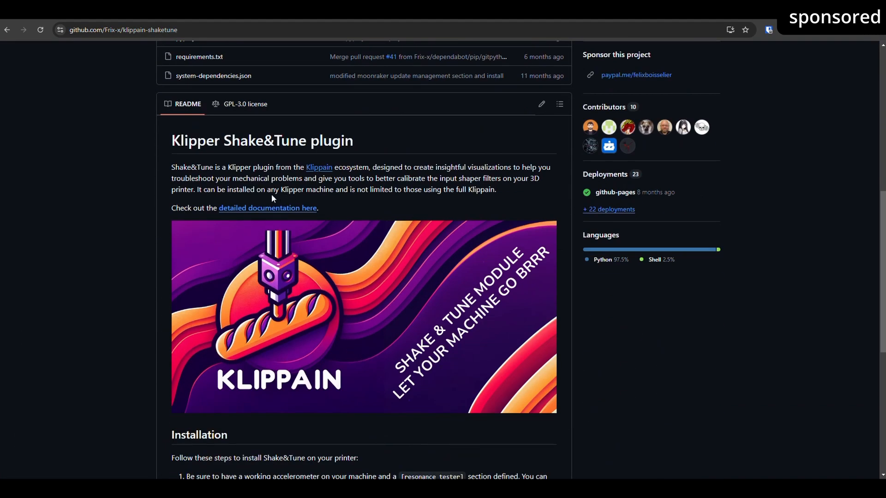
pyautogui.scroll(-3)
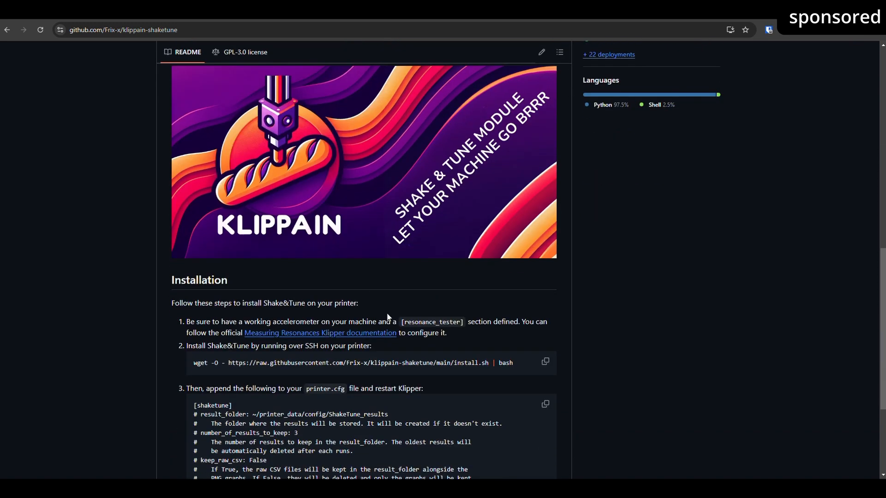
pyautogui.scroll(-3)
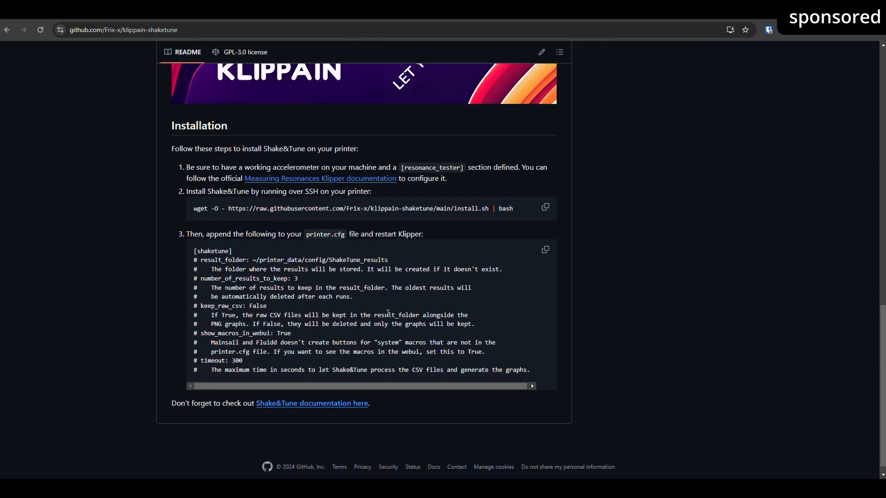
pyautogui.moveTo(371, 269)
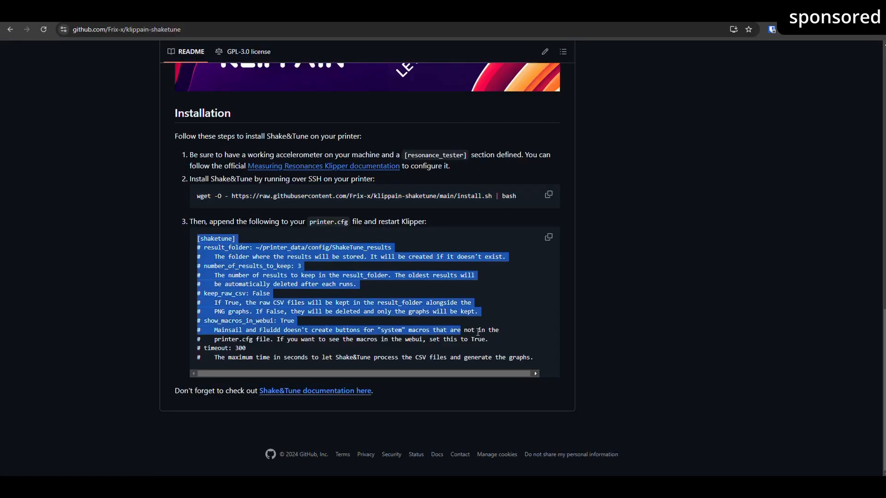
# - Open the Shake&Tune documentation link from the README
pyautogui.click(461, 384)
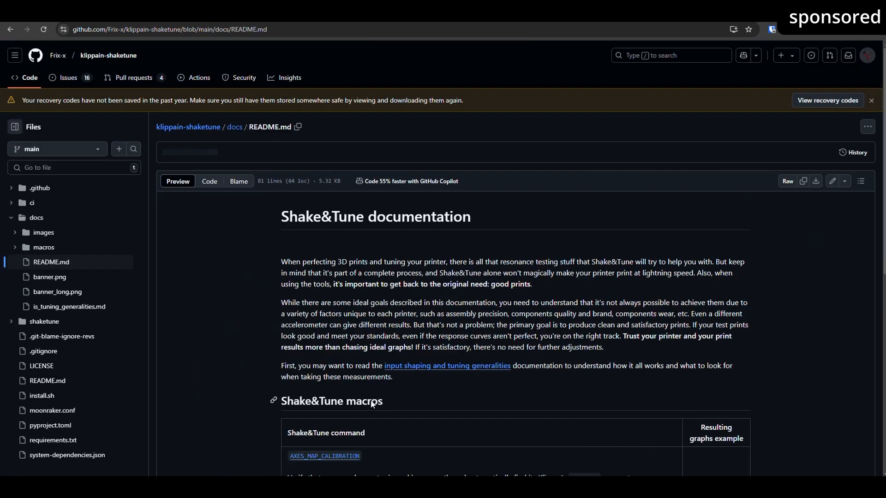
# - Scroll through the Shake&Tune macros table with its example graphs
pyautogui.scroll(-3)
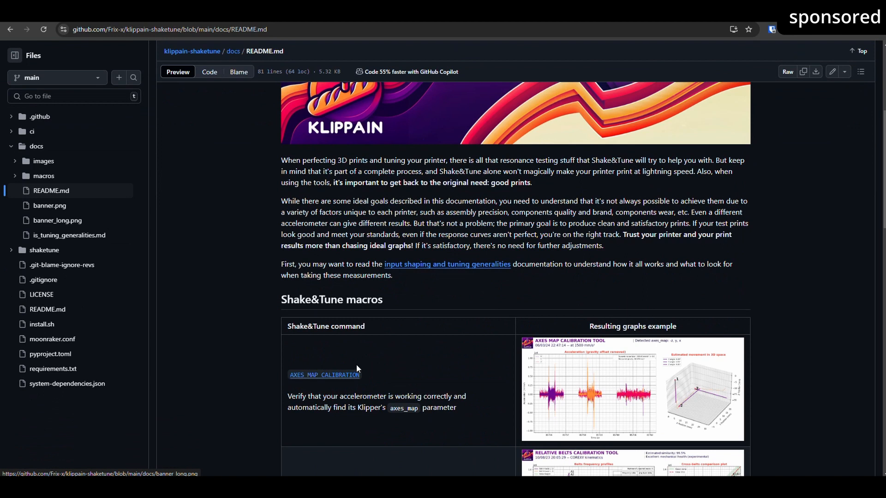
pyautogui.scroll(-3)
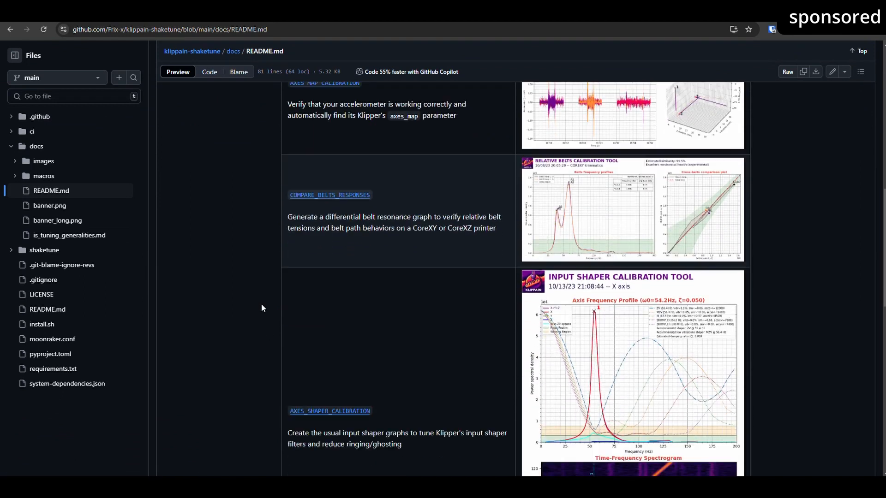
pyautogui.scroll(-3)
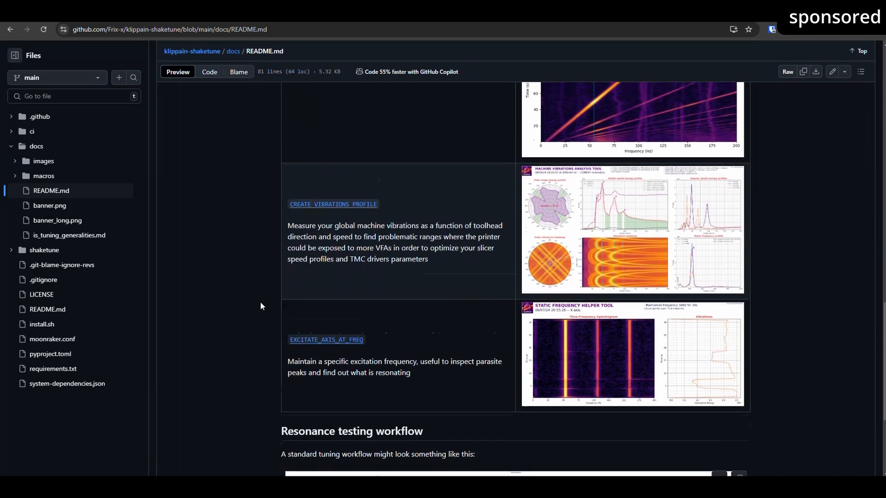
pyautogui.scroll(-3)
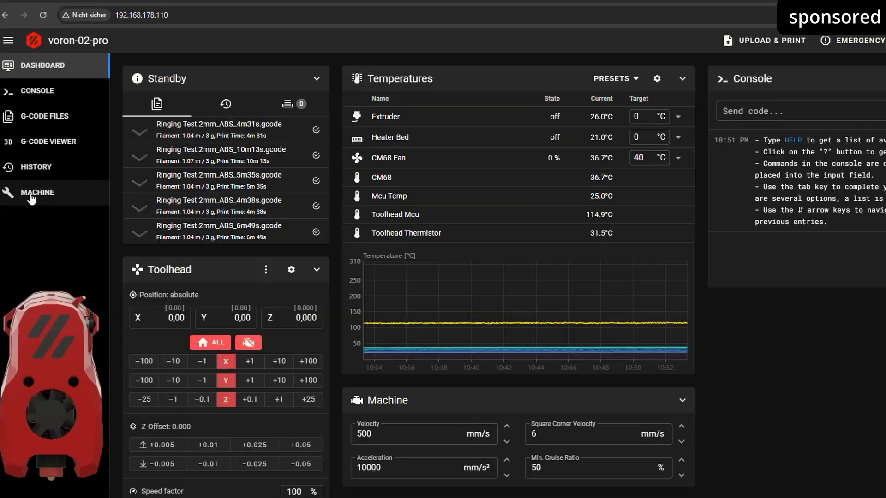
# - Open MACHINE in Mainsail and double-click into the Config Files list
pyautogui.click(38, 193)
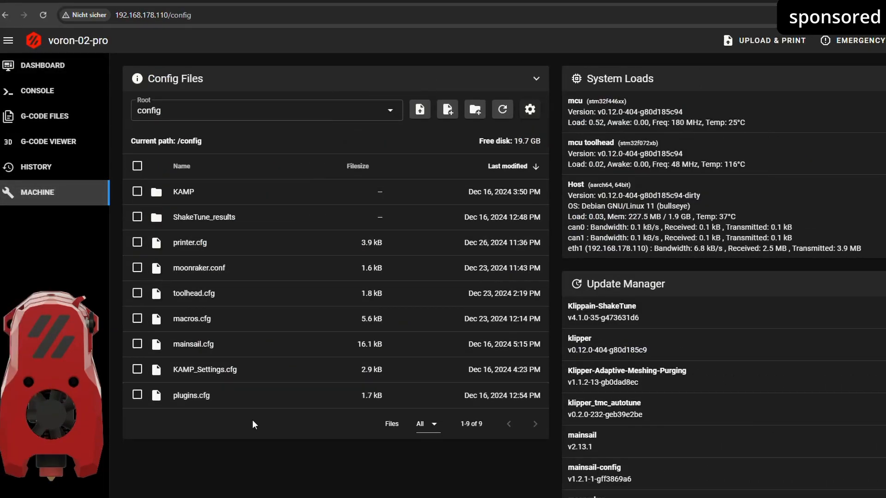
pyautogui.doubleClick(204, 217)
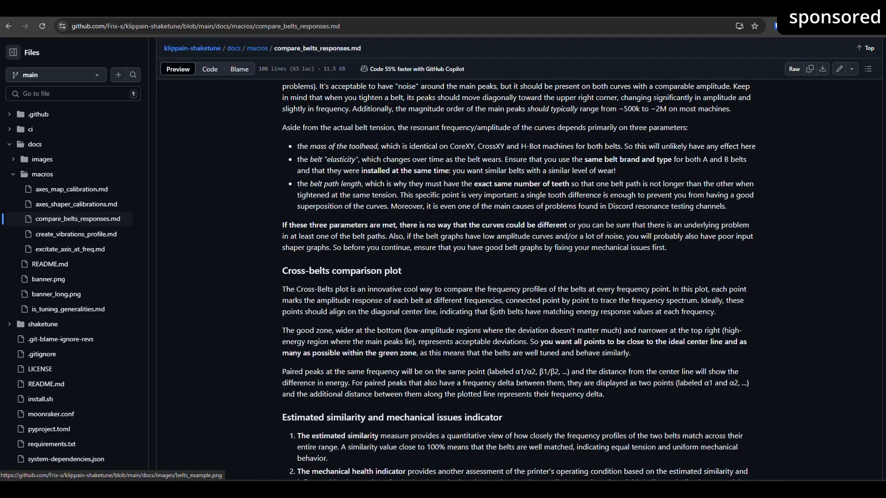
# - Scroll compare_belts_responses.md down to the LIS2DW spectrogram lightshow section
pyautogui.scroll(-3)
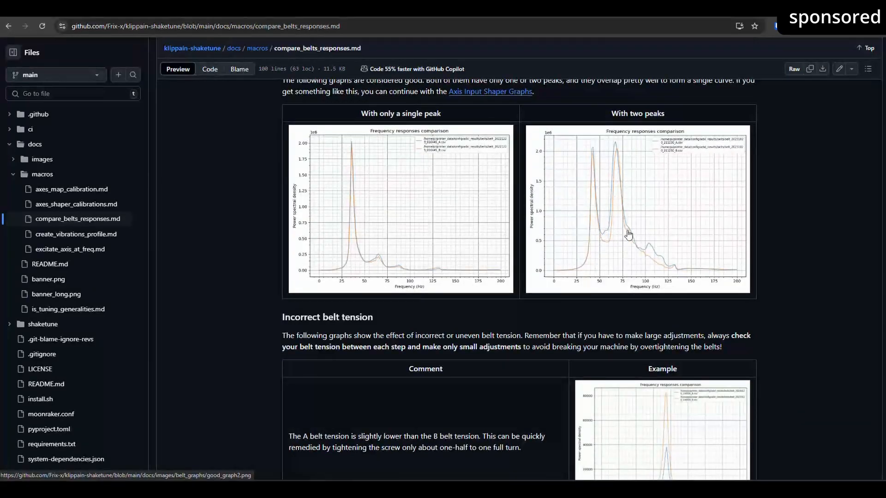
pyautogui.scroll(-3)
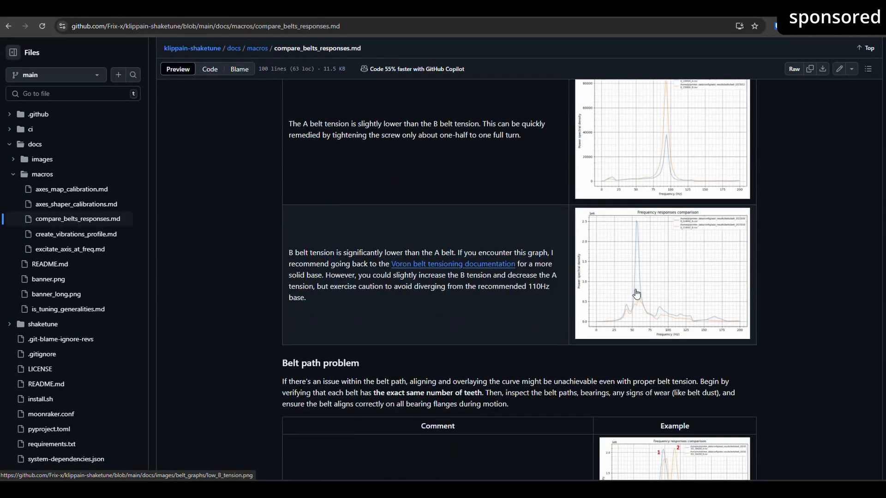
pyautogui.scroll(-3)
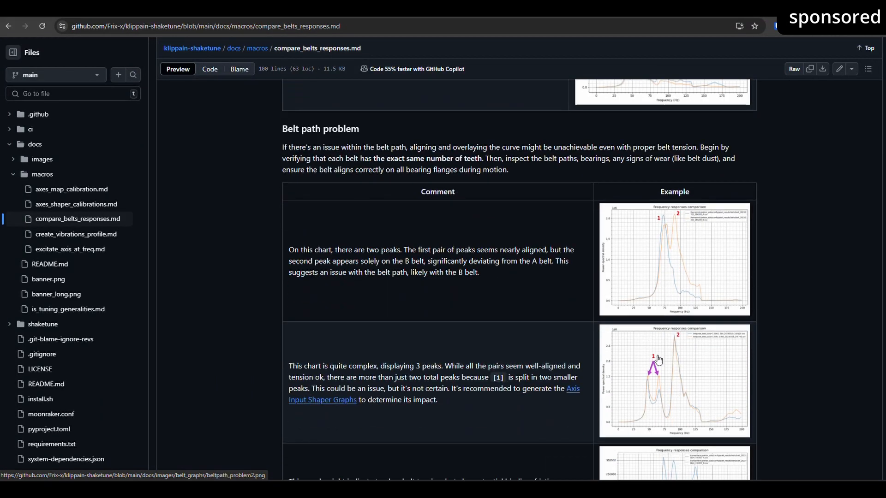
pyautogui.scroll(-3)
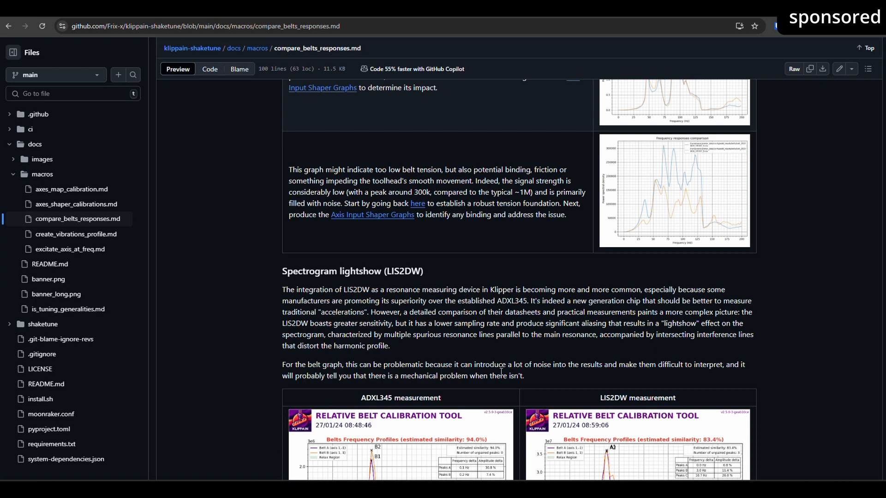
pyautogui.scroll(-3)
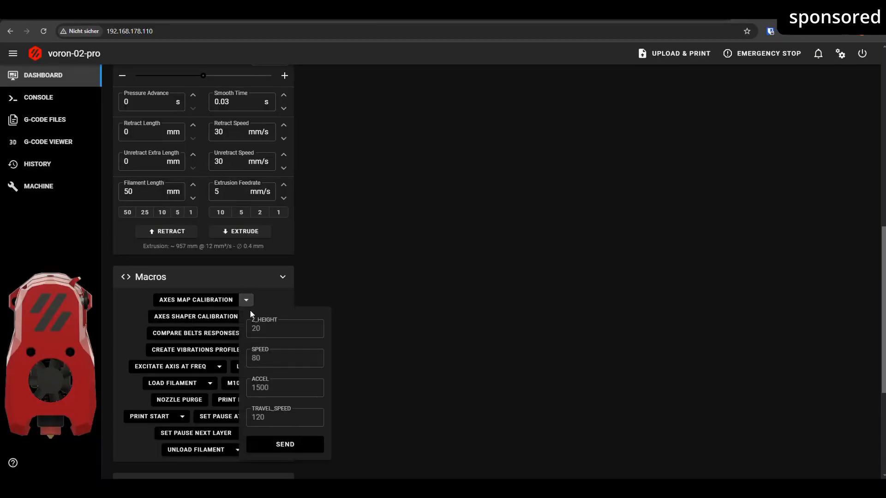
# - Collapse Axes Map Calibration and expand the AXES SHAPER CALIBRATION macro parameters
pyautogui.click(246, 300)
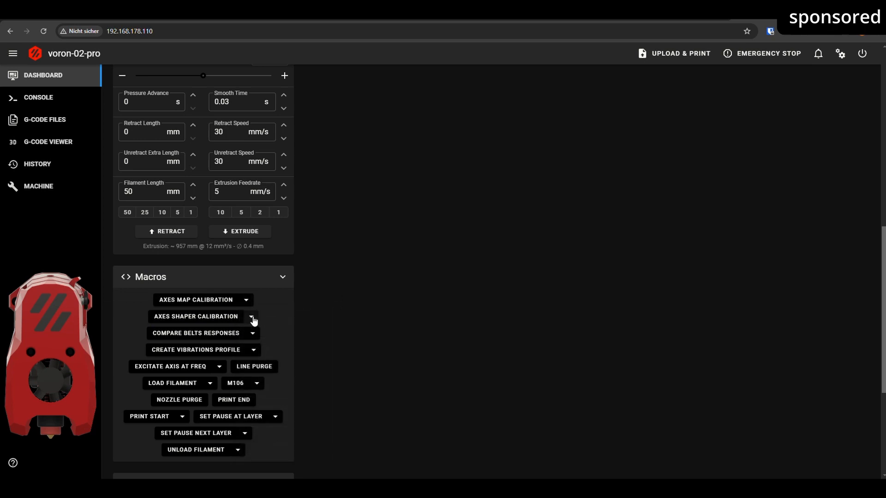
pyautogui.click(252, 317)
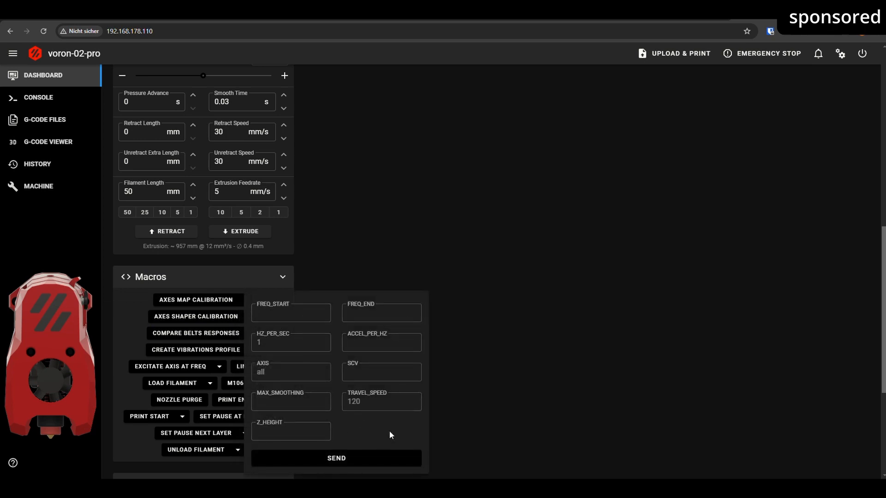
pyautogui.moveTo(380, 436)
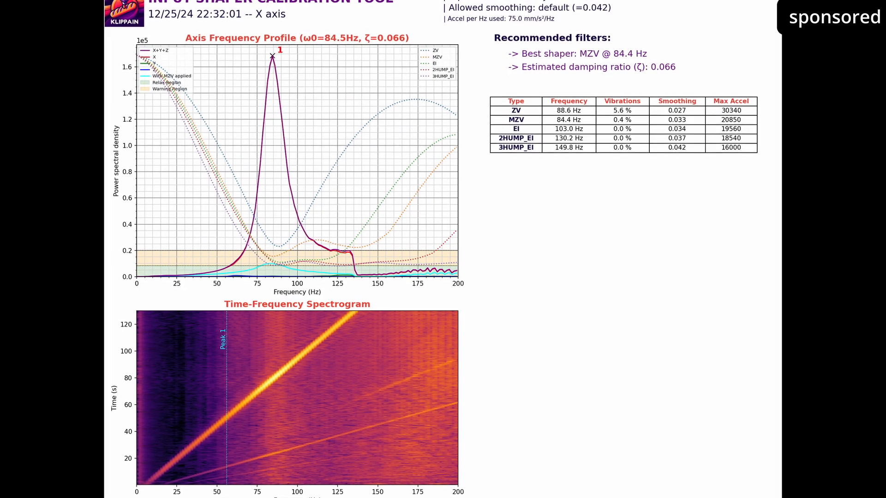
# - Scroll the X-axis input shaper graph recommending MZV at 84.4 Hz
pyautogui.scroll(-3)
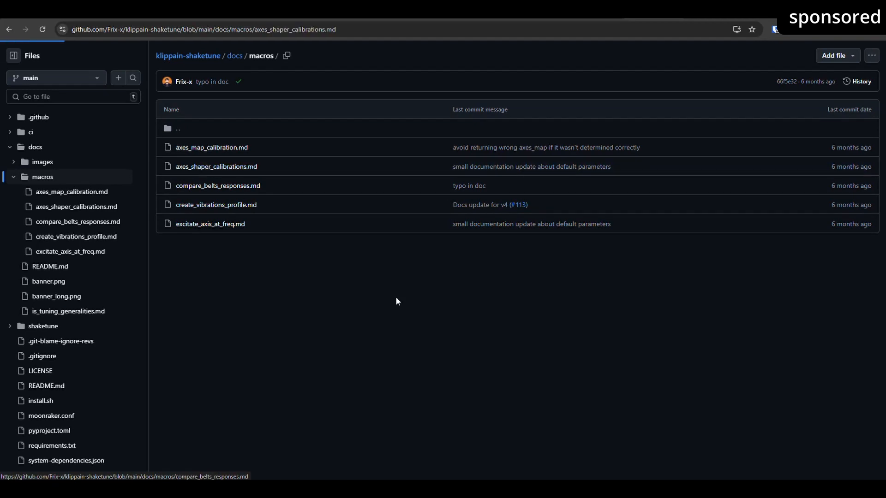
# - Read through GitHub's axes_shaper_calibrations.md guide on interpreting input shaper graphs
pyautogui.click(215, 166)
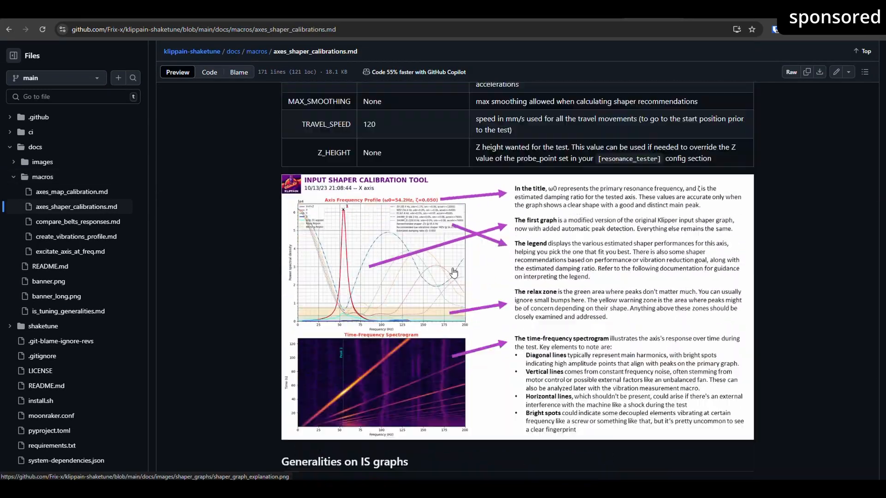
pyautogui.scroll(-3)
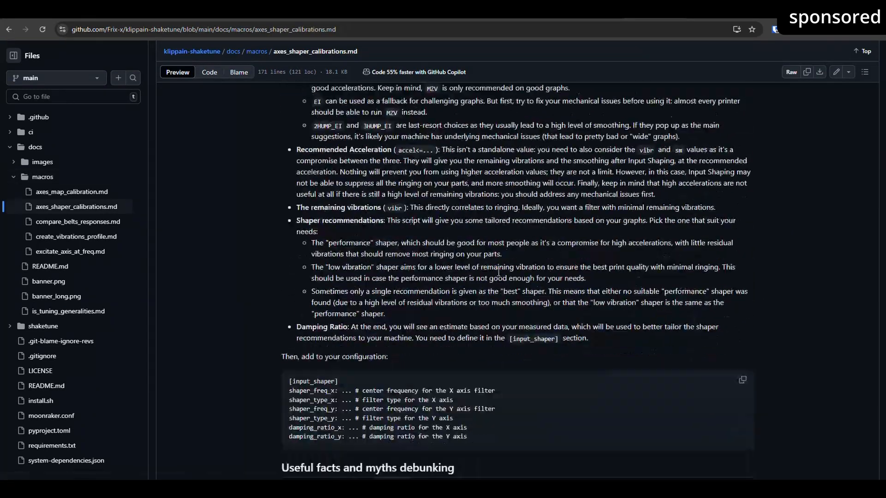
pyautogui.scroll(-3)
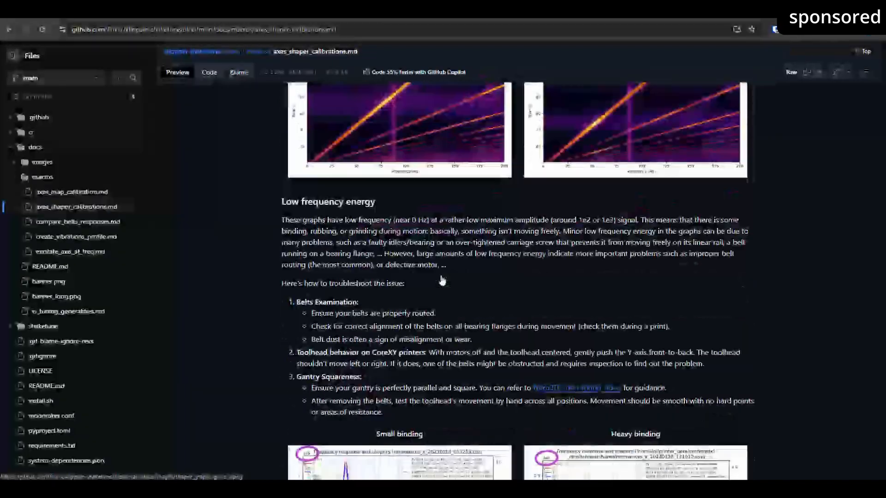
pyautogui.scroll(-3)
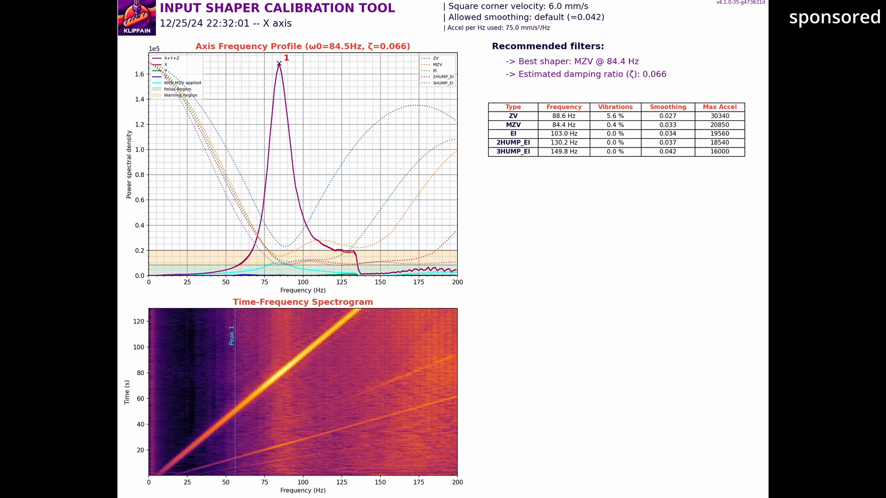
# - Go back to the /config folder and open printer.cfg in the editor
pyautogui.scroll(-3)
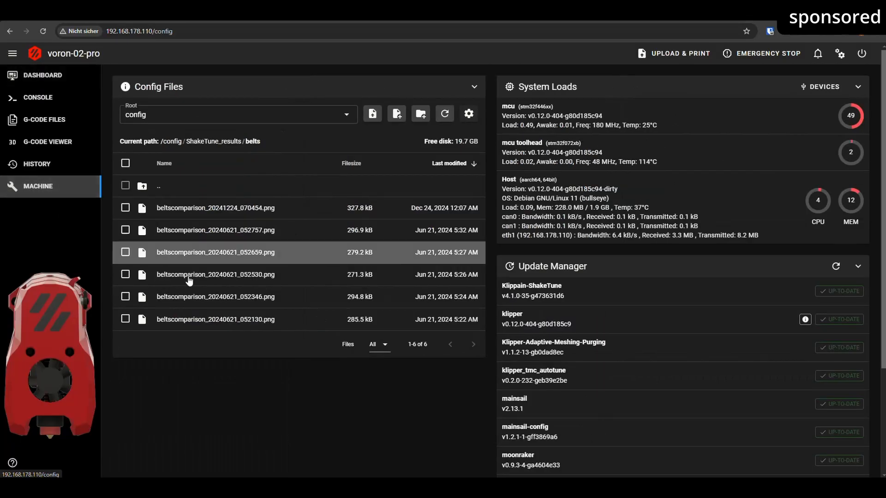
pyautogui.click(158, 186)
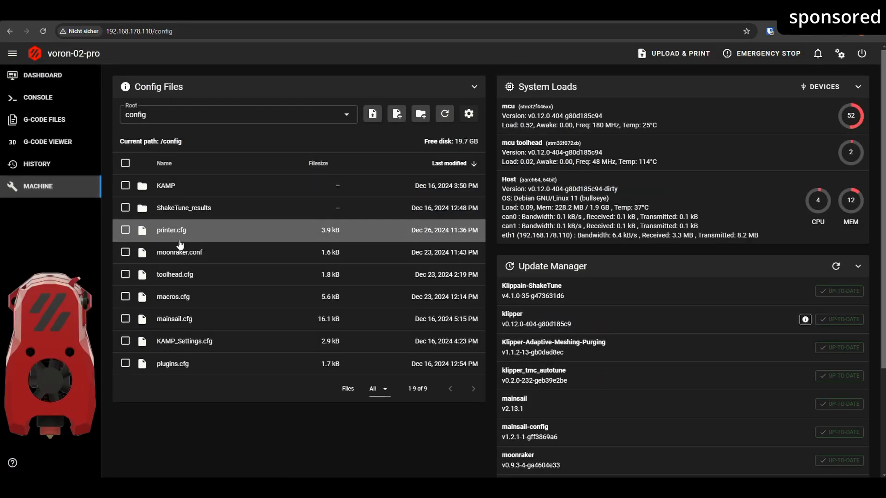
pyautogui.doubleClick(171, 230)
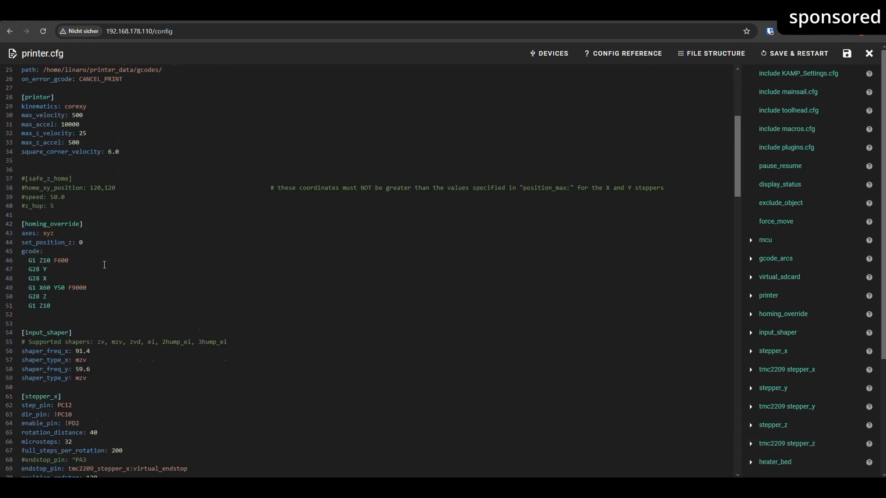
# - Edit shaper_freq_x and shaper_type_x under [input_shaper], then Save & Restart
pyautogui.click(777, 332)
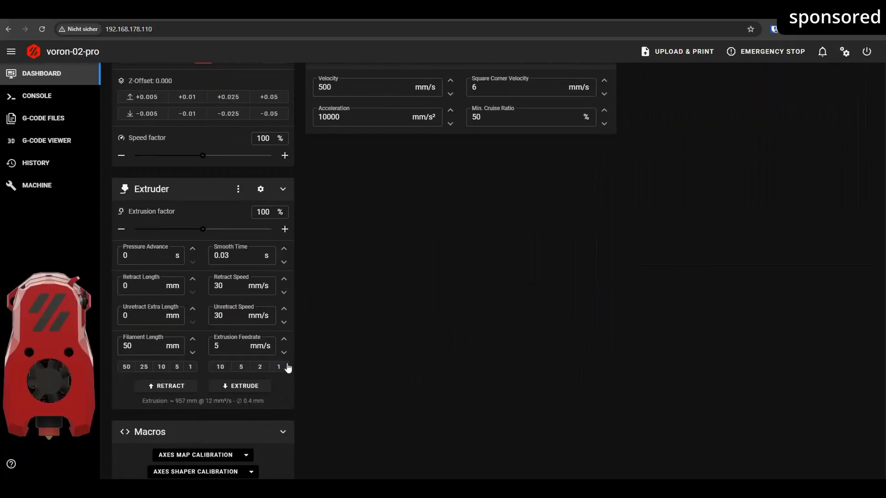
# - Expand the CREATE VIBRATIONS PROFILE macro and enter 350 as MAX_SPEED
pyautogui.scroll(-3)
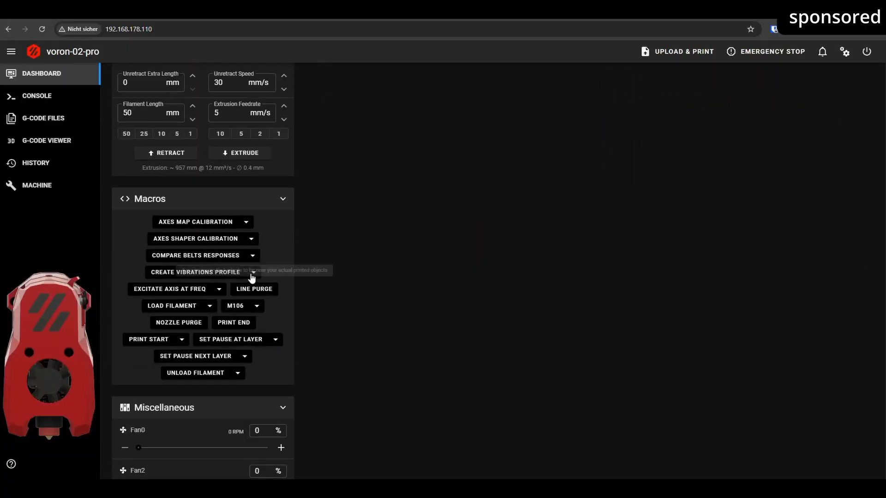
pyautogui.click(253, 272)
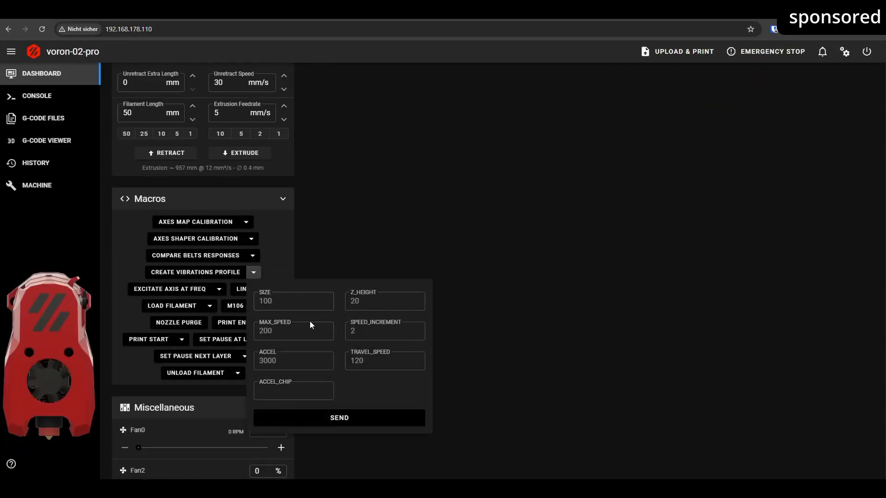
pyautogui.click(293, 331)
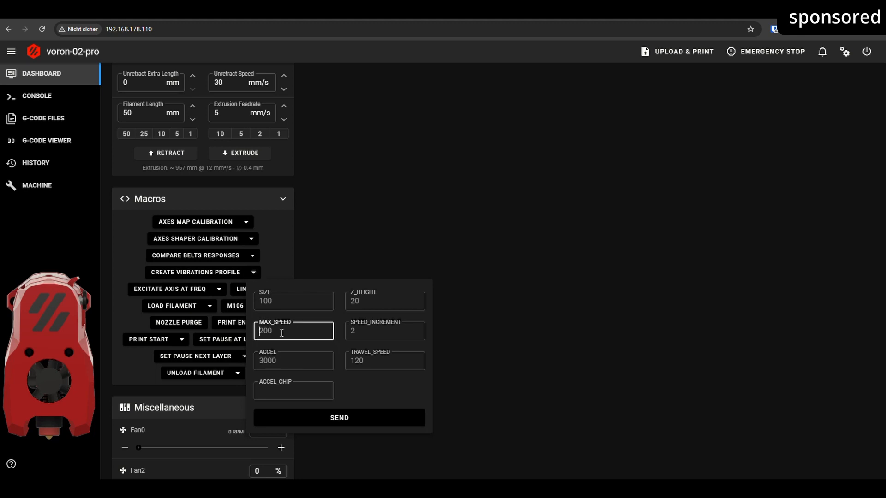
pyautogui.write('3')
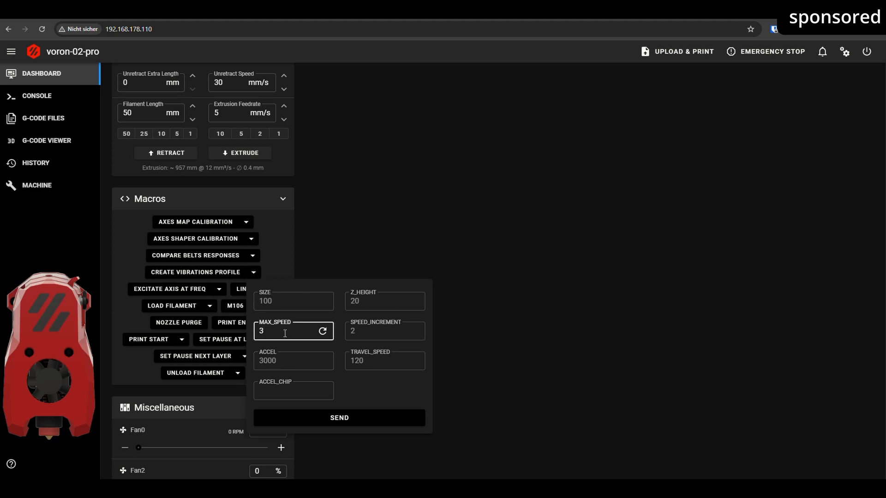
pyautogui.write('50')
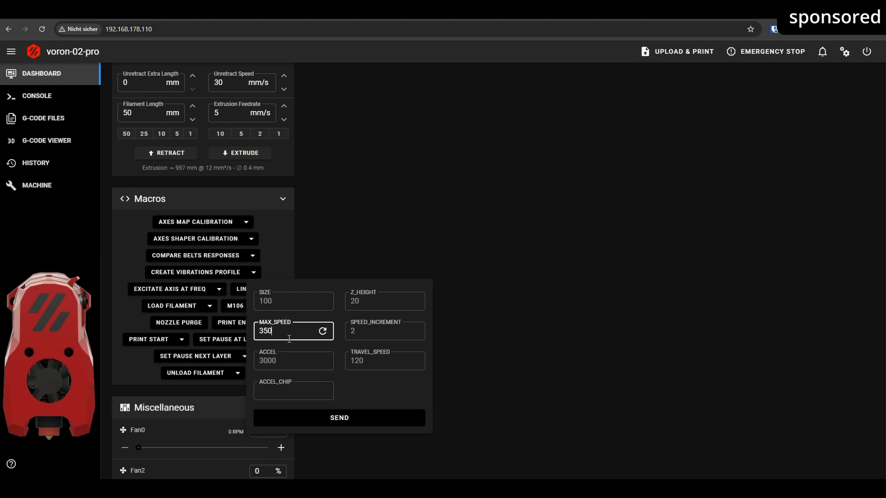
pyautogui.click(293, 390)
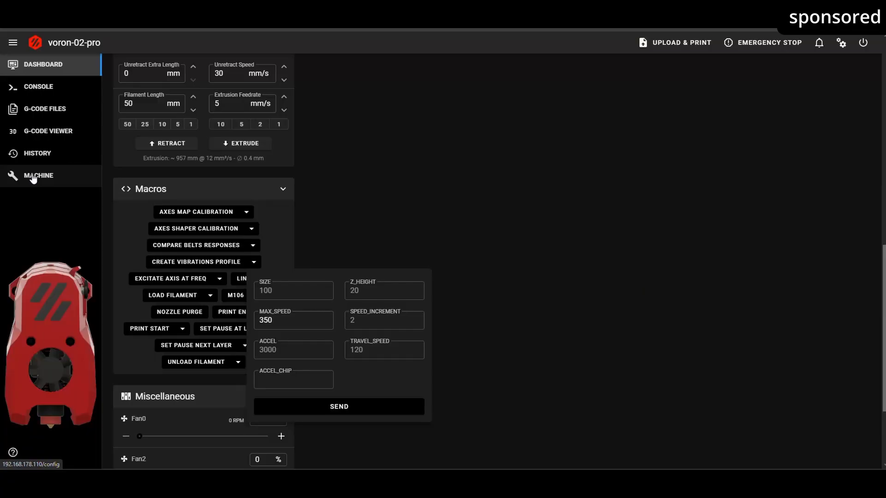
# - Open the ShakeTune_results folder in Machine config files to view the vibrations profile image
pyautogui.click(38, 175)
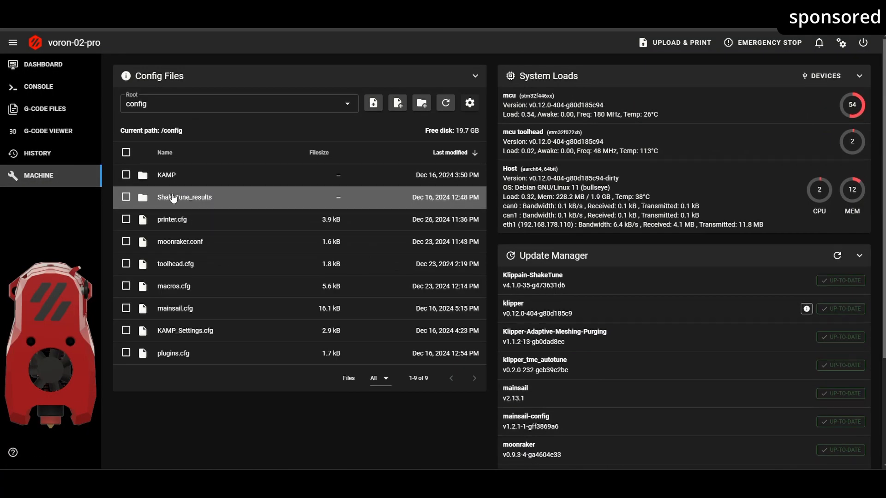
pyautogui.doubleClick(185, 197)
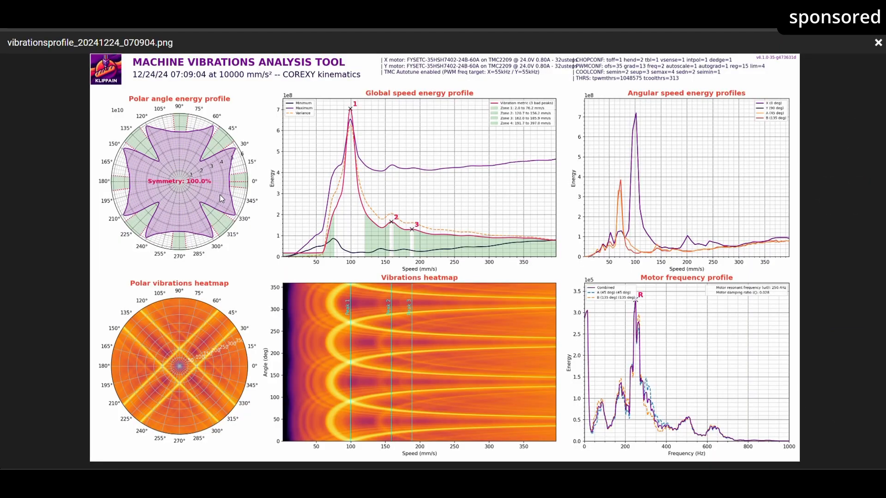
pyautogui.moveTo(363, 182)
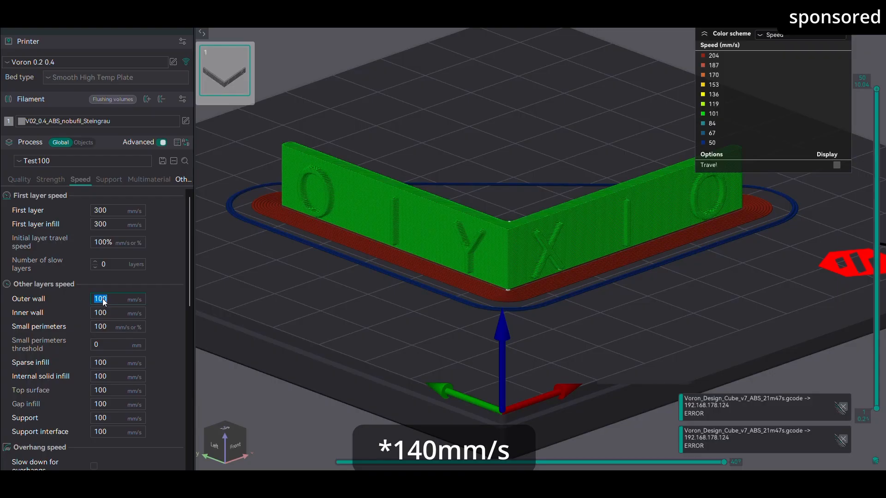
# - Enter 140 mm/s as the Outer wall speed in the Test100 process
pyautogui.write('140')
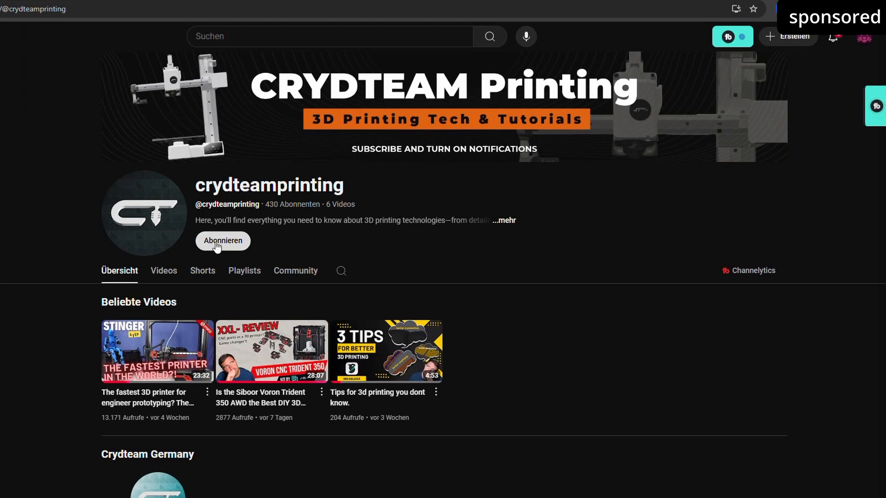
# - Subscribe to crydteamprinting and set the bell notifications to Alle
pyautogui.click(223, 241)
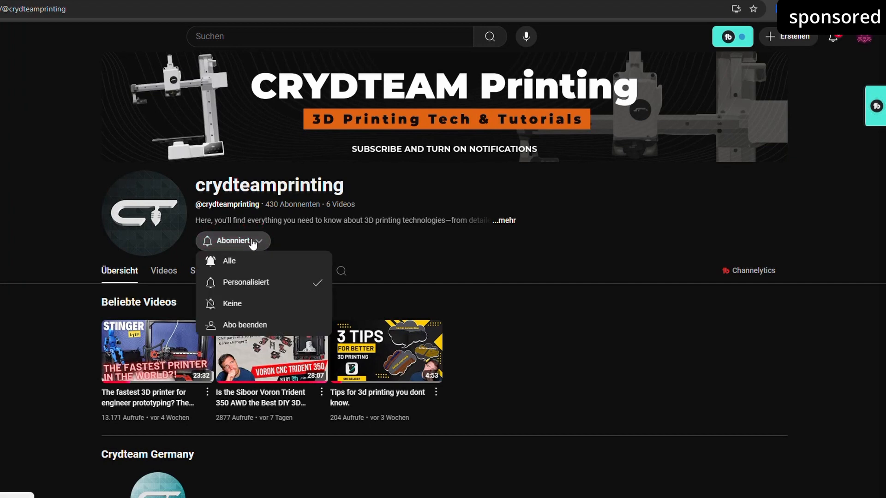
pyautogui.click(285, 271)
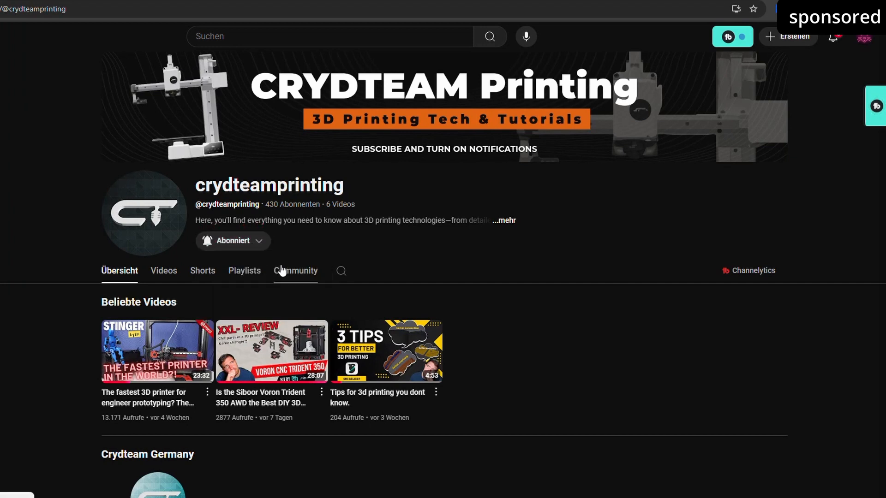